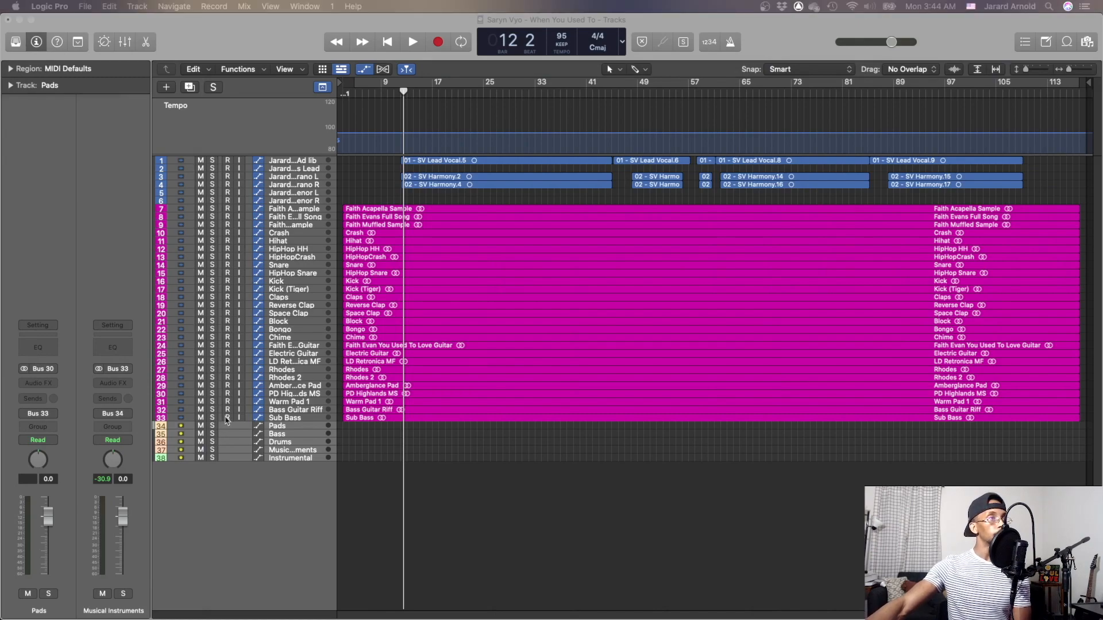
{"action": "mouse_move", "coordinate": [229, 464]}
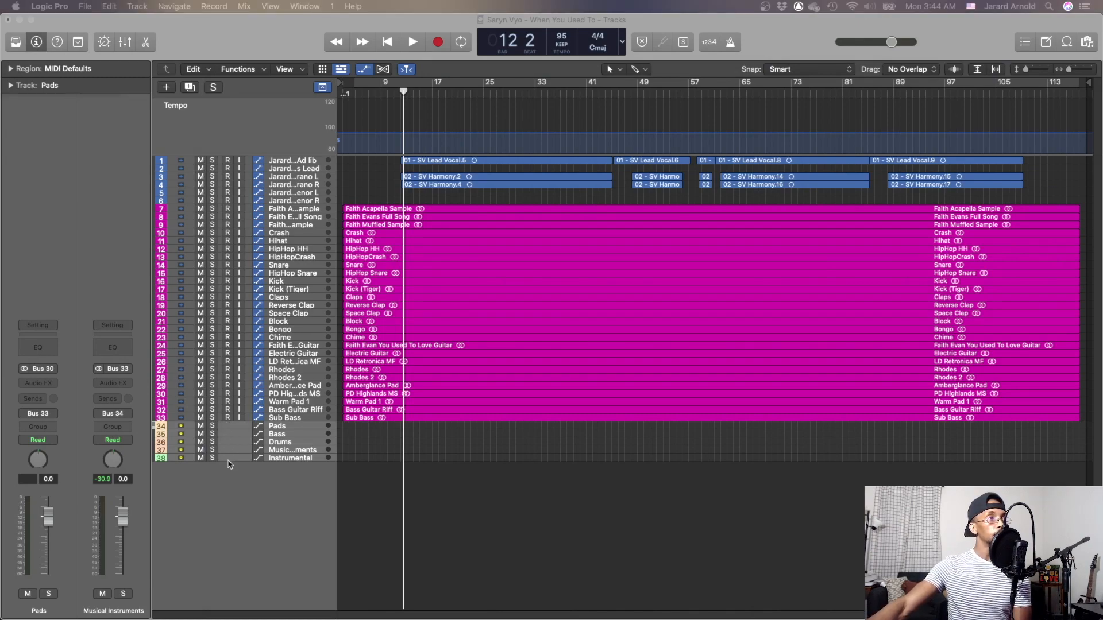
{"action": "mouse_move", "coordinate": [220, 473]}
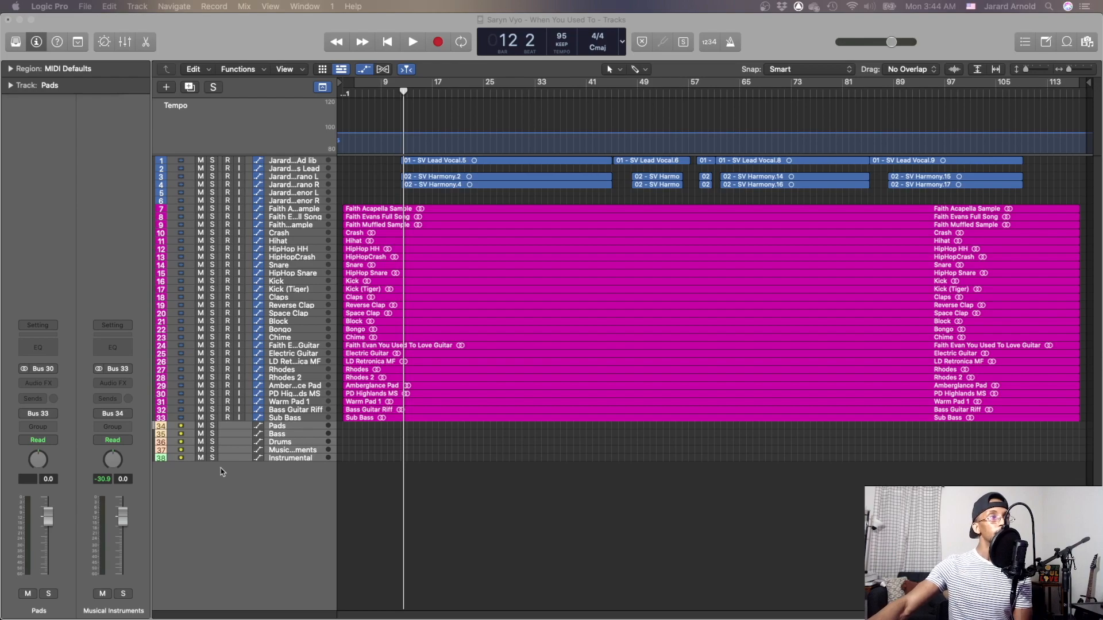
{"action": "mouse_move", "coordinate": [239, 462]}
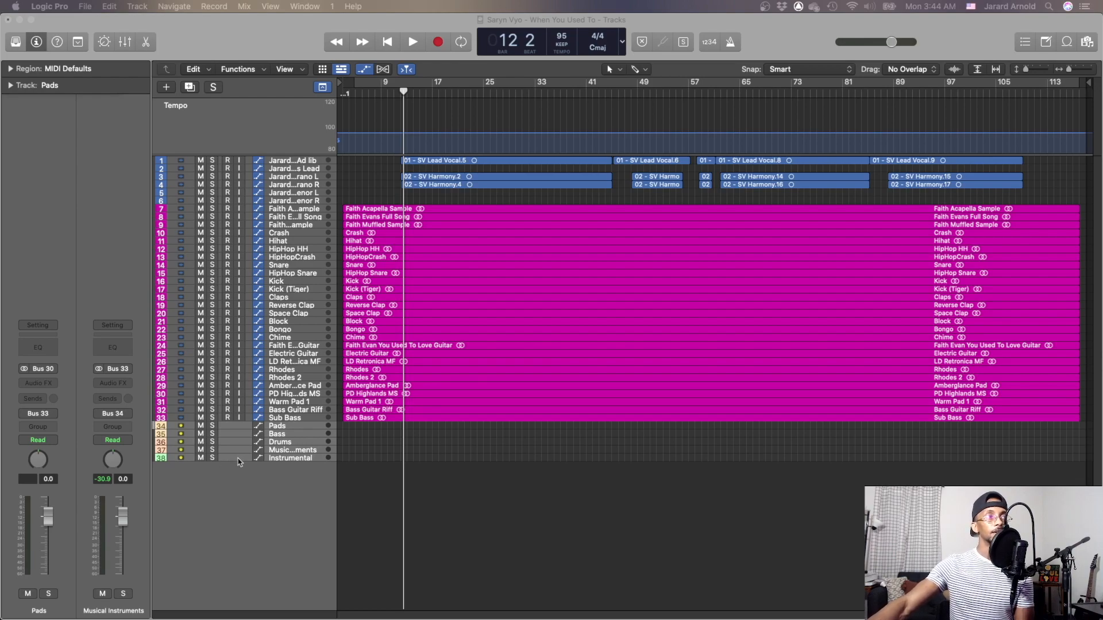
{"action": "mouse_move", "coordinate": [998, 63]}
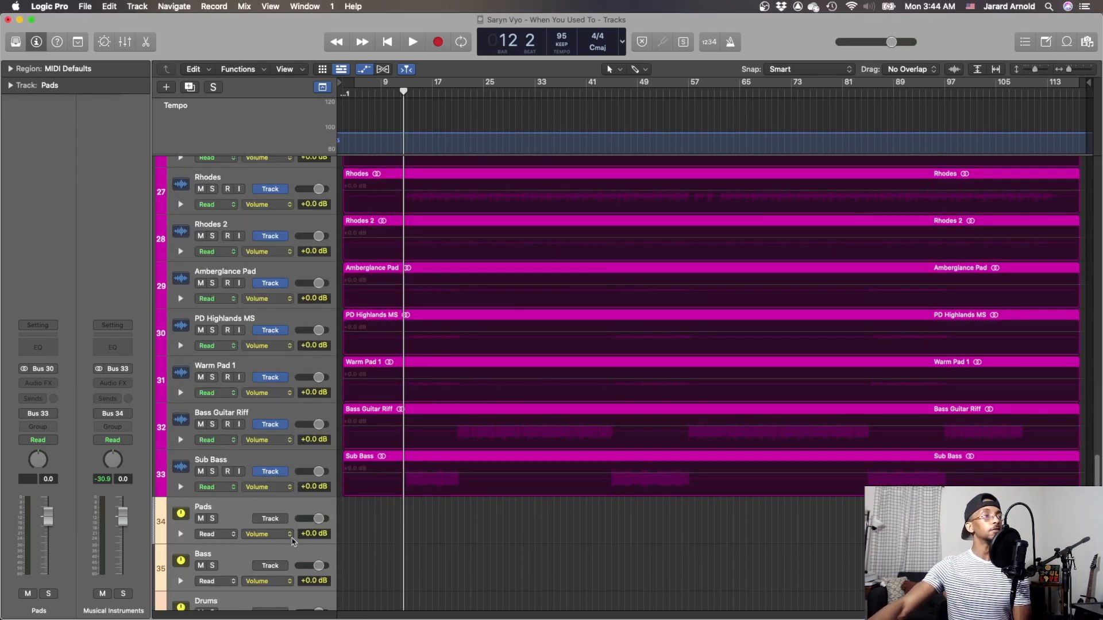
Step: Select the Instrumental bus track to show its F6, Neoverb and Glitch chain from Bus 34
{"action": "scroll", "scroll_direction": "down", "scroll_amount": 3}
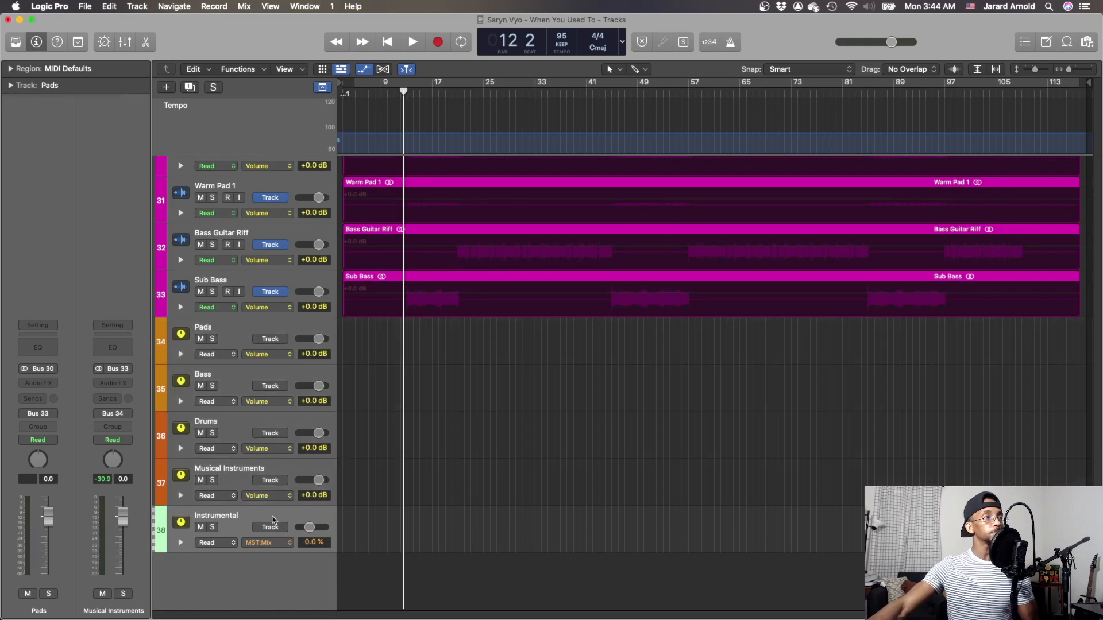
{"action": "left_click", "coordinate": [217, 527]}
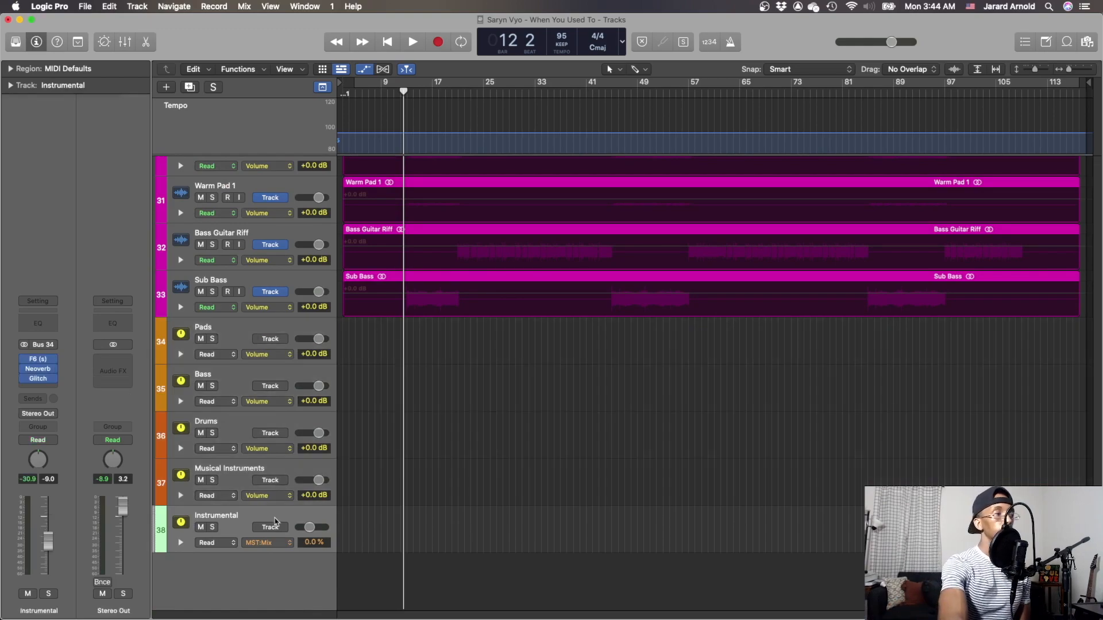
{"action": "scroll", "scroll_direction": "up", "scroll_amount": 3}
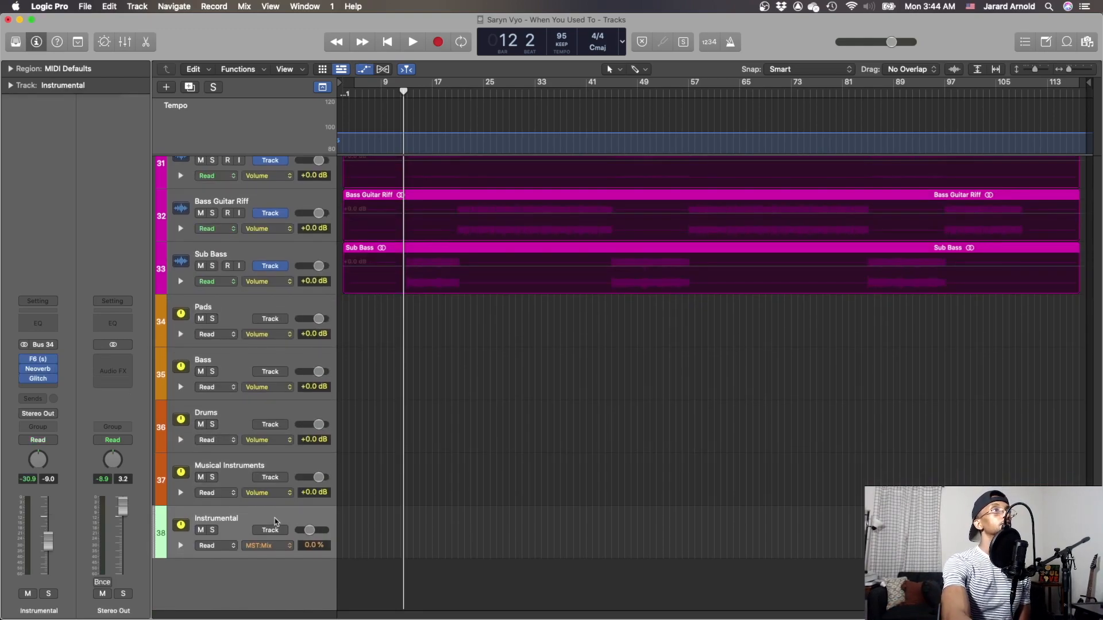
{"action": "mouse_move", "coordinate": [224, 540]}
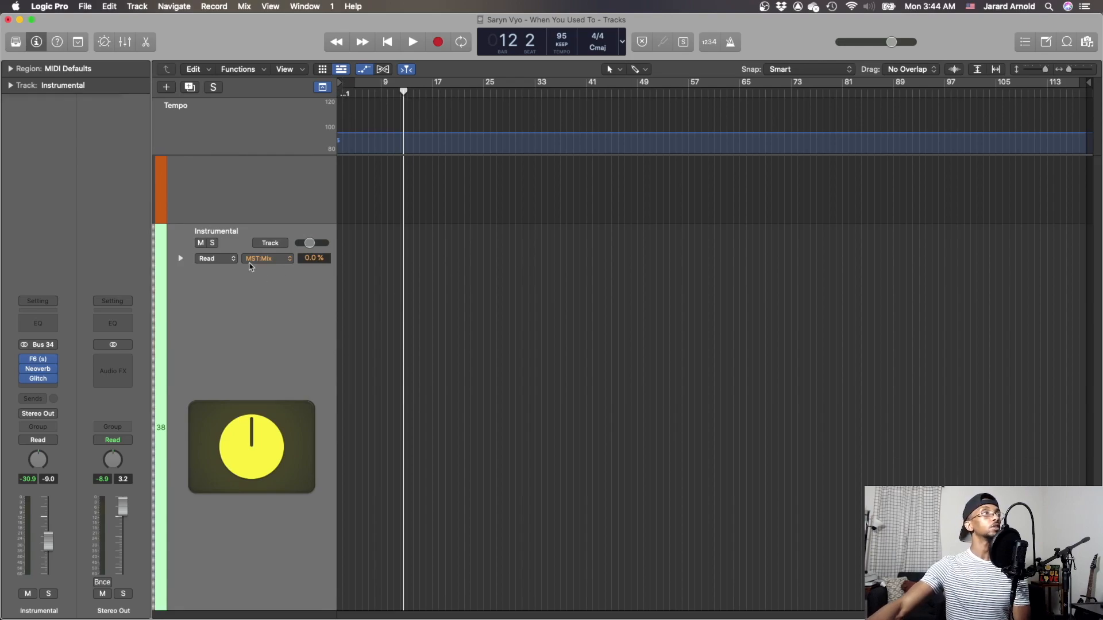
{"action": "mouse_move", "coordinate": [1048, 76]}
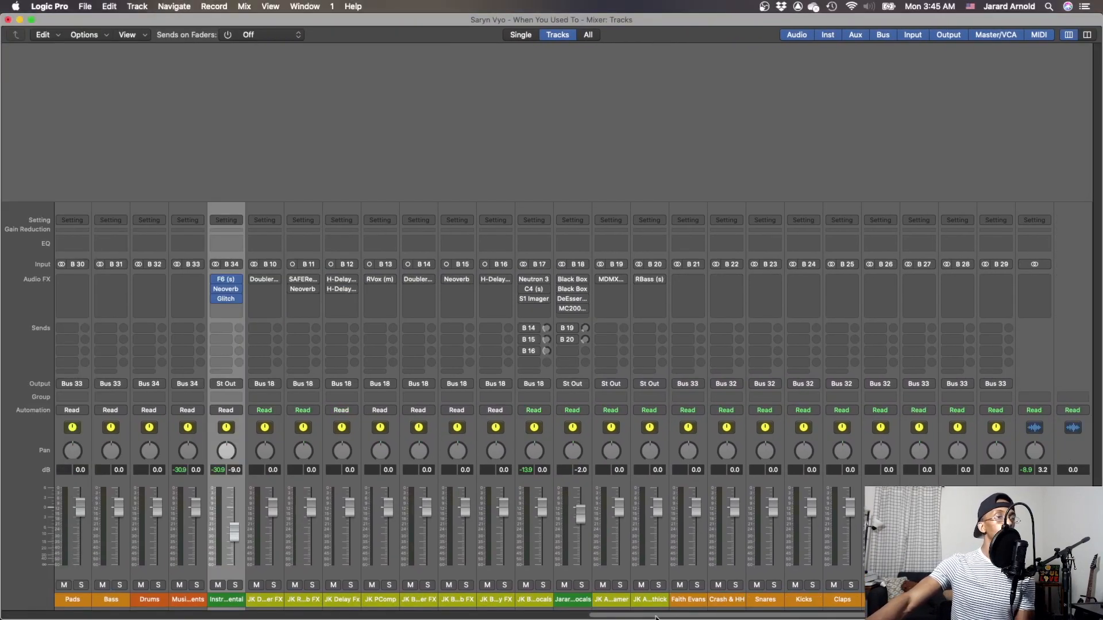
Step: Scan across the mixer channel strips before returning to the Tracks window
{"action": "scroll", "scroll_direction": "left", "scroll_amount": 3}
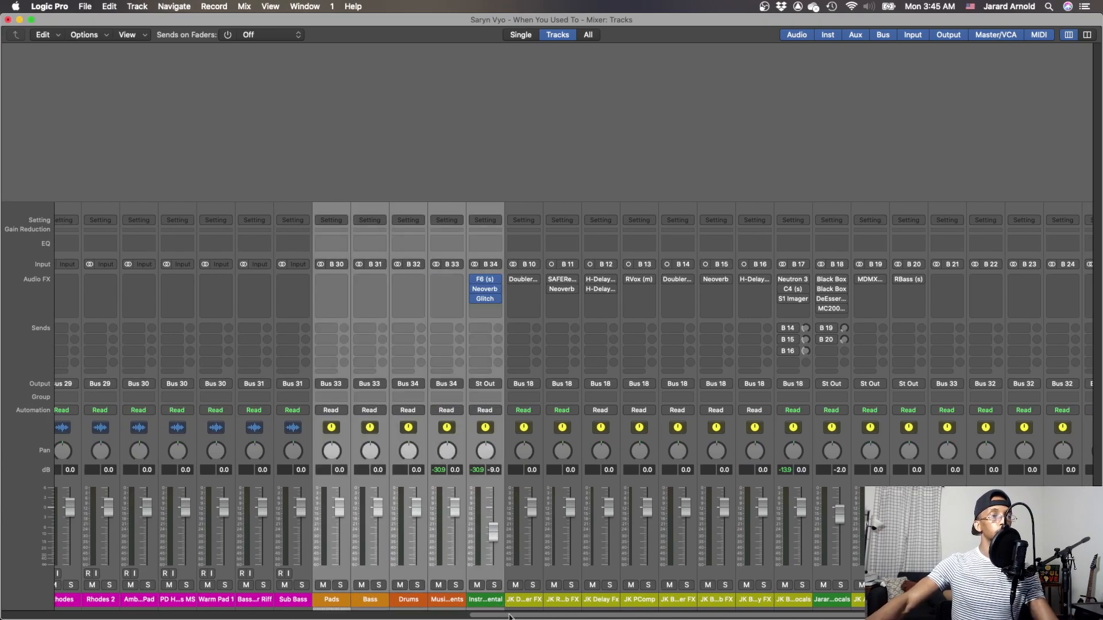
{"action": "scroll", "scroll_direction": "right", "scroll_amount": 3}
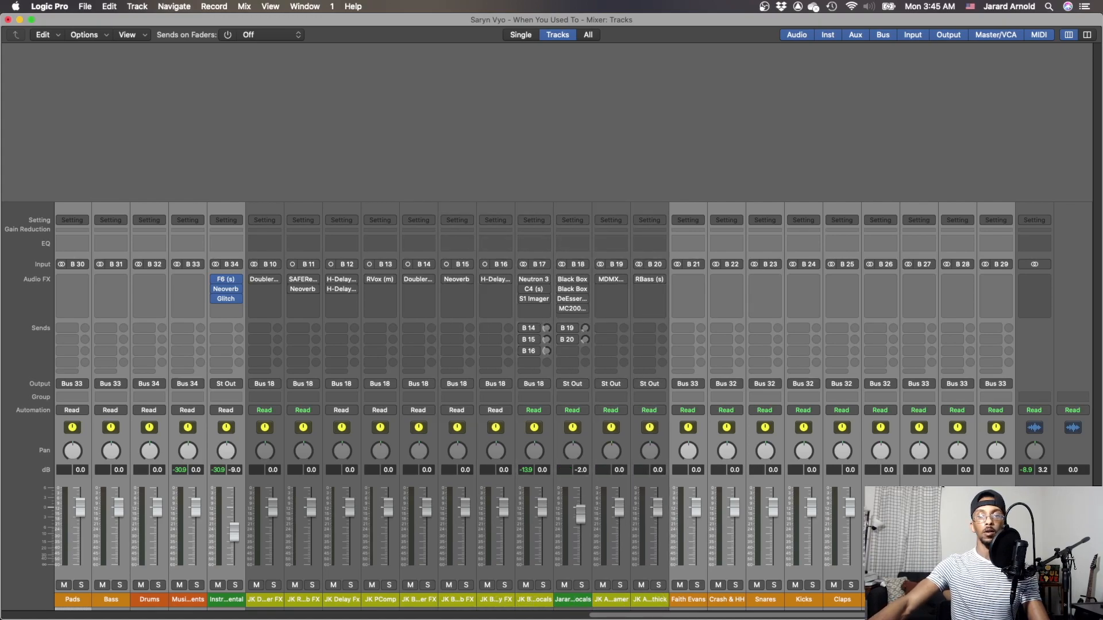
{"action": "mouse_move", "coordinate": [698, 606]}
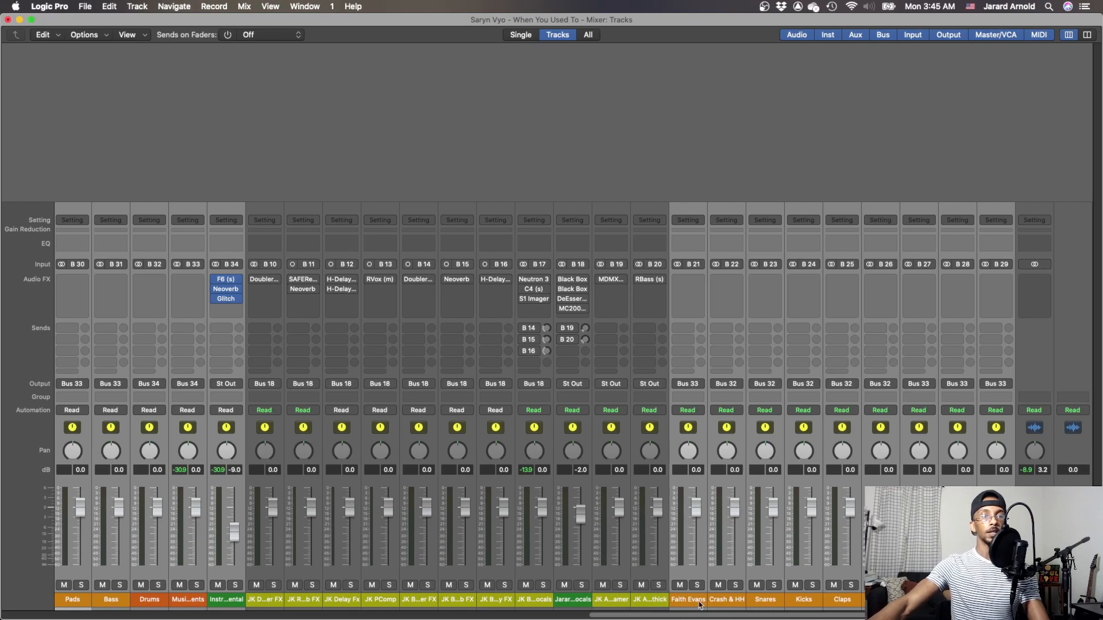
{"action": "scroll", "scroll_direction": "left", "scroll_amount": 3}
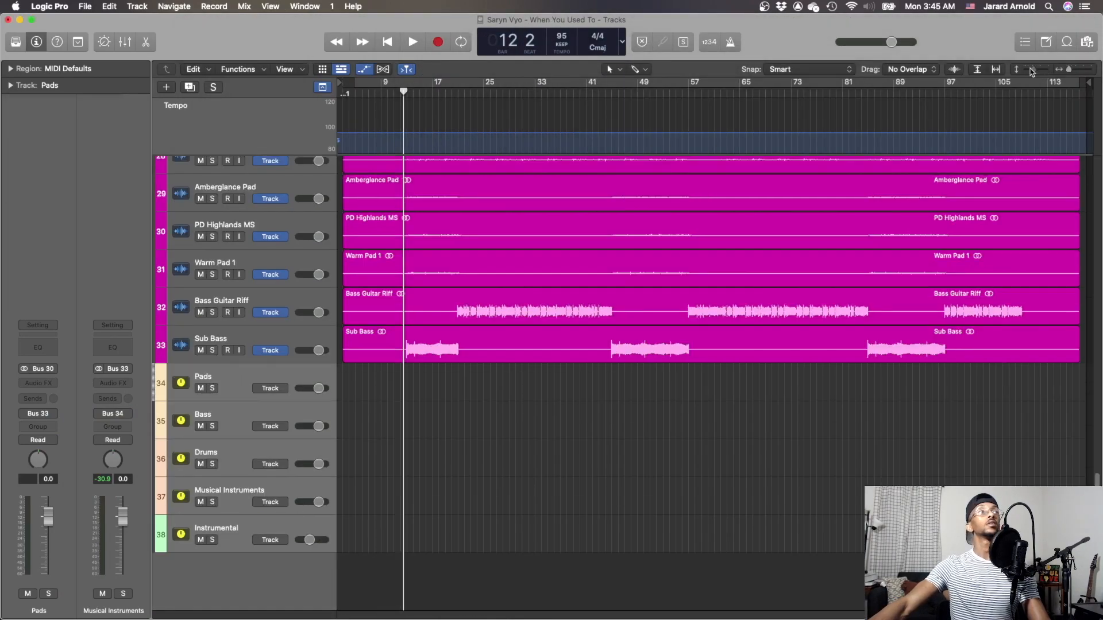
Step: Open the Mixer as a floating window from the Window menu
{"action": "scroll", "scroll_direction": "up", "scroll_amount": 3}
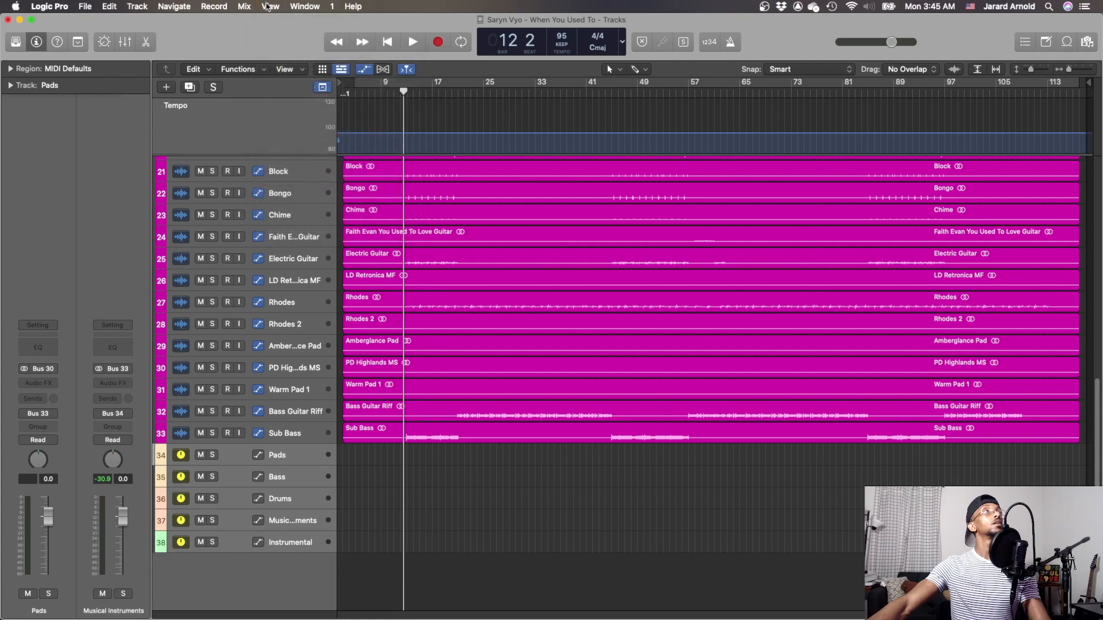
{"action": "left_click", "coordinate": [304, 7]}
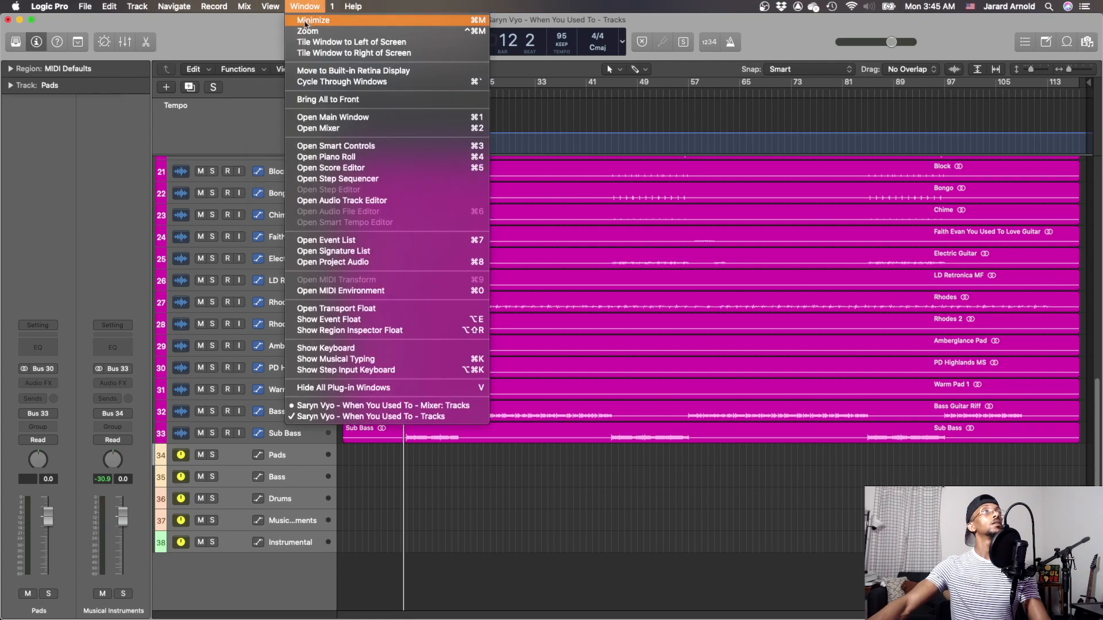
{"action": "mouse_move", "coordinate": [318, 128]}
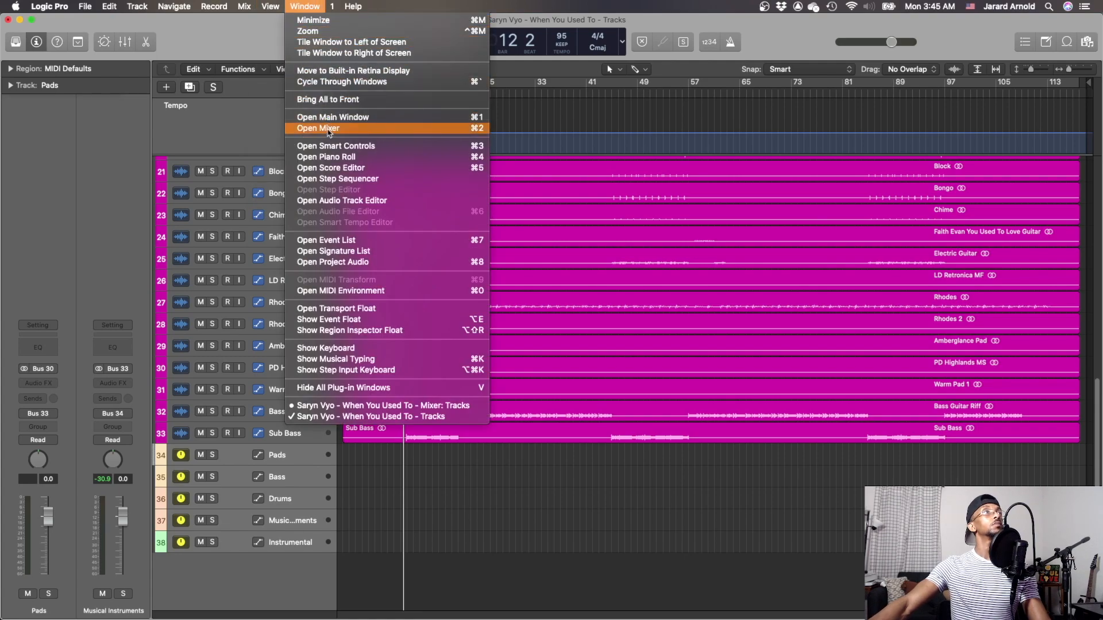
{"action": "left_click", "coordinate": [371, 416]}
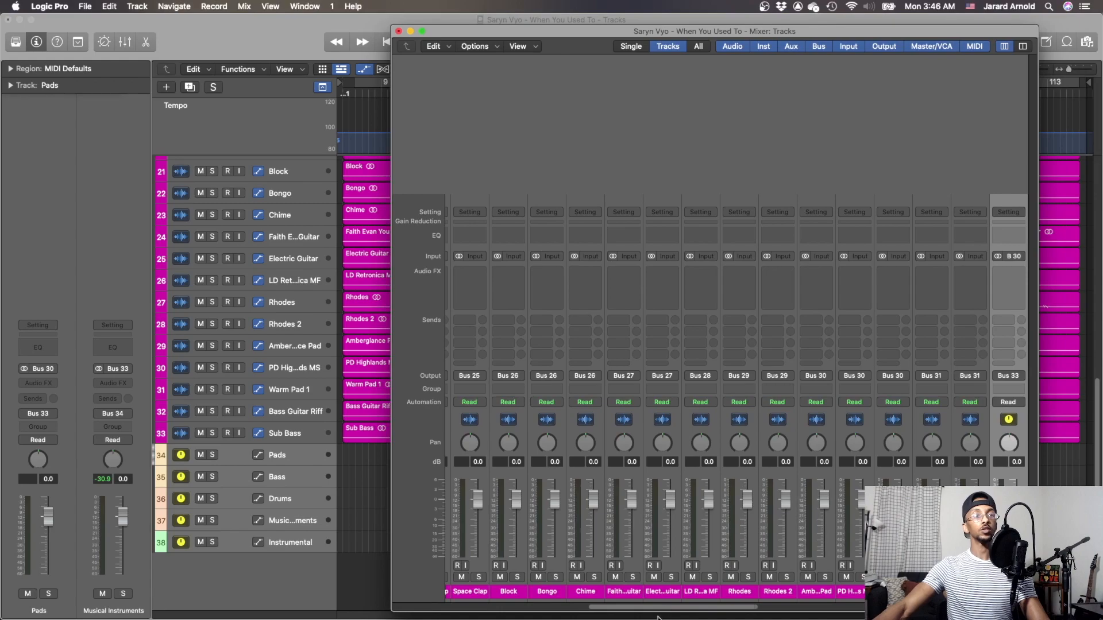
Step: Place the JK vocal aux strips before the Pads bus, then close the Mixer window
{"action": "scroll", "scroll_direction": "right", "scroll_amount": 3}
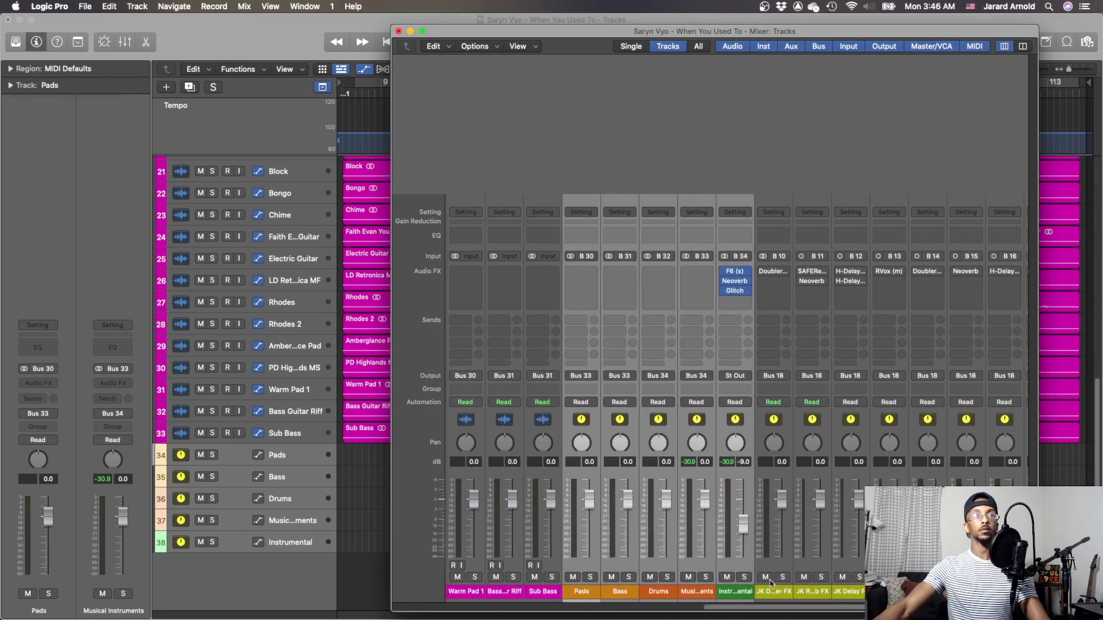
{"action": "scroll", "scroll_direction": "right", "scroll_amount": 3}
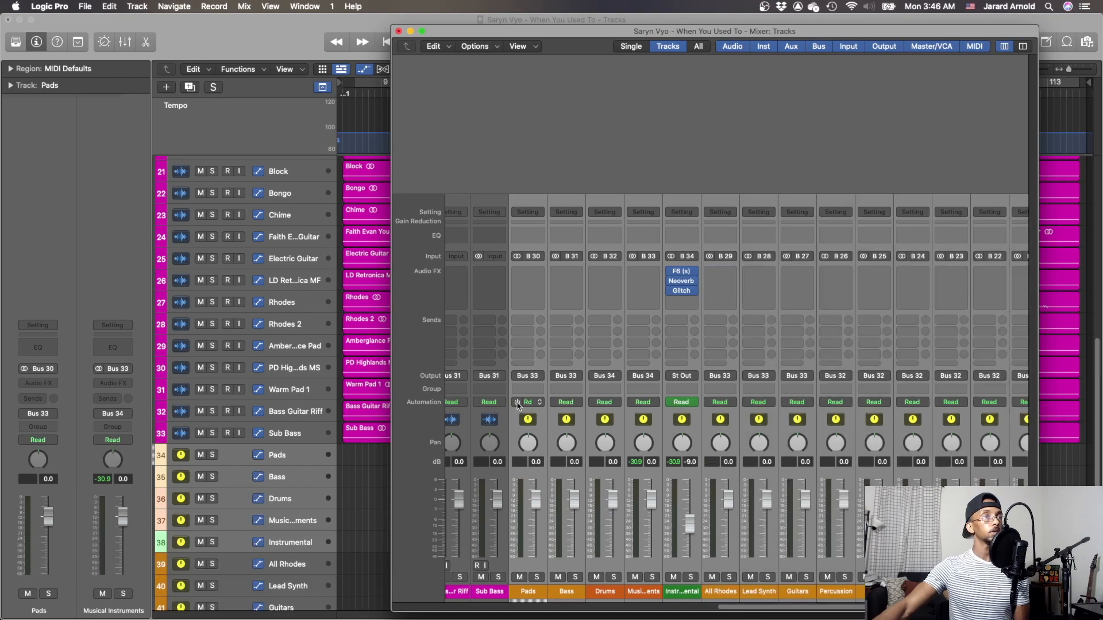
{"action": "scroll", "scroll_direction": "down", "scroll_amount": 3}
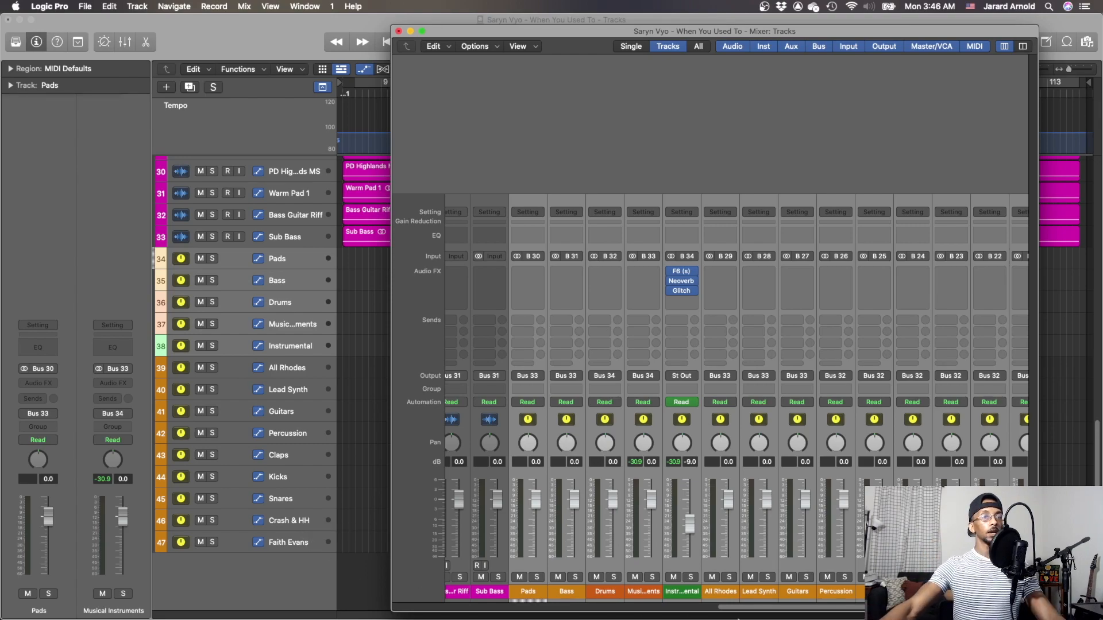
{"action": "scroll", "scroll_direction": "right", "scroll_amount": 3}
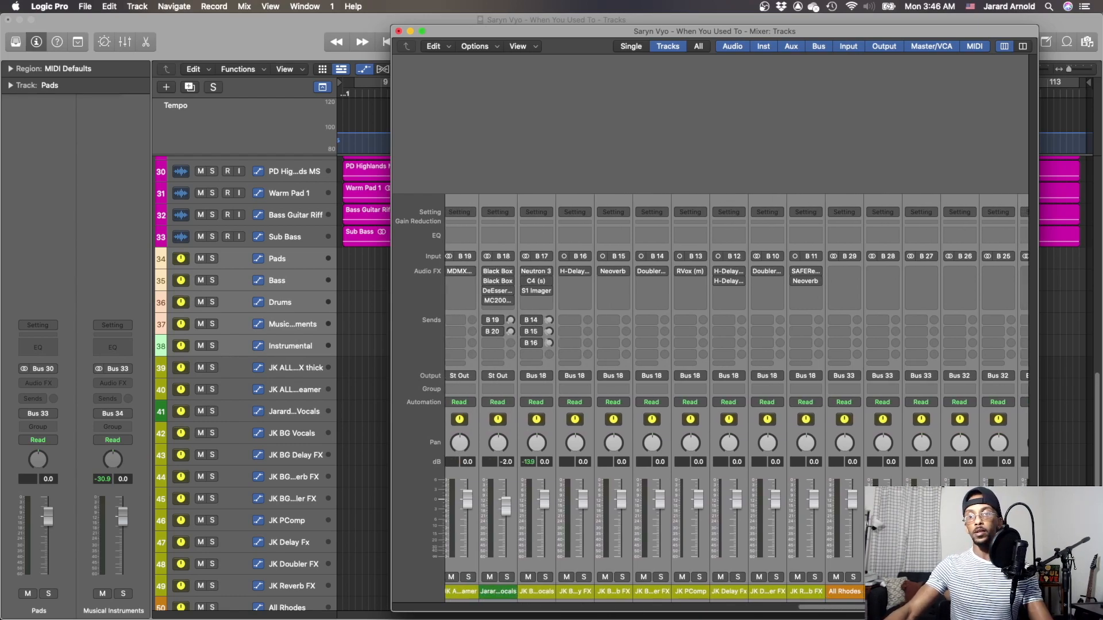
{"action": "scroll", "scroll_direction": "left", "scroll_amount": 3}
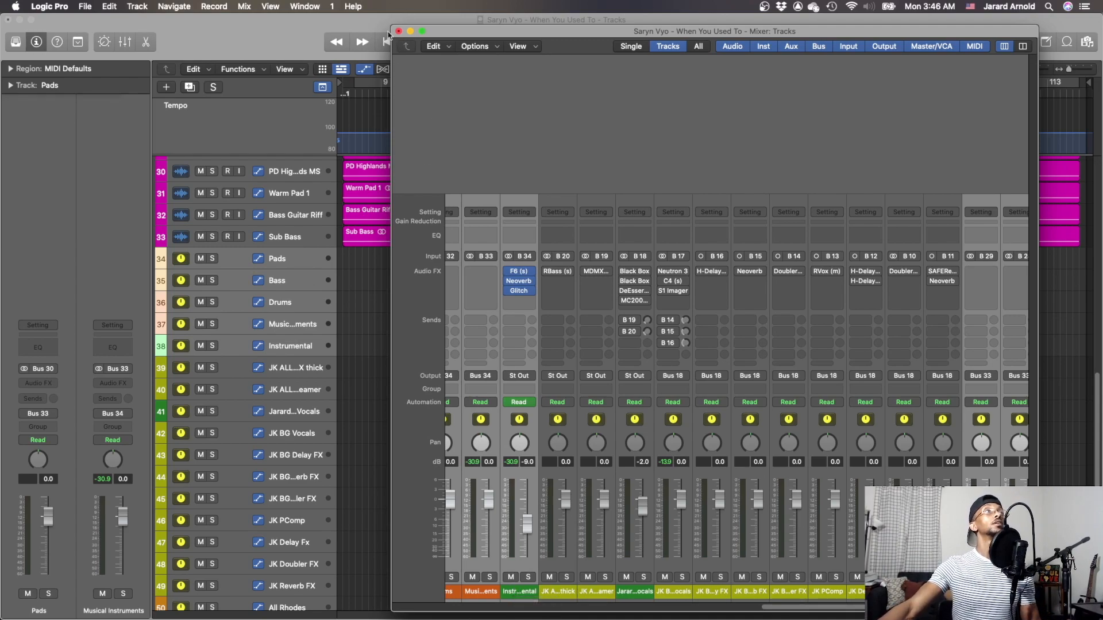
{"action": "left_click", "coordinate": [398, 31]}
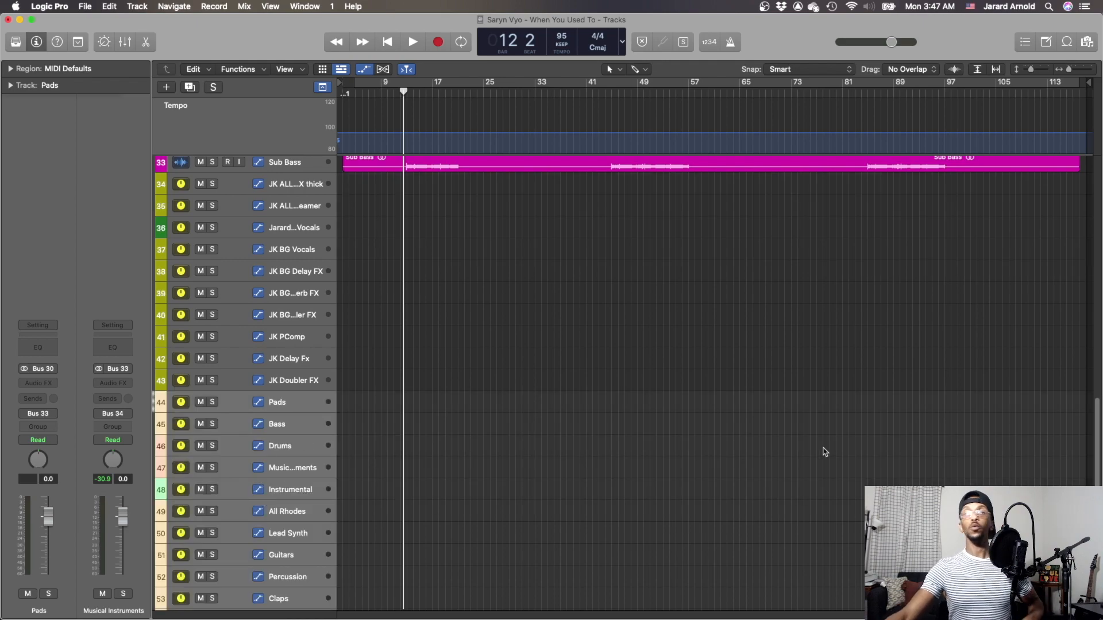
Step: Reopen the Mixer maximized and scroll to the Drums, Musical Instruments and Instrumental buses
{"action": "left_click", "coordinate": [304, 6]}
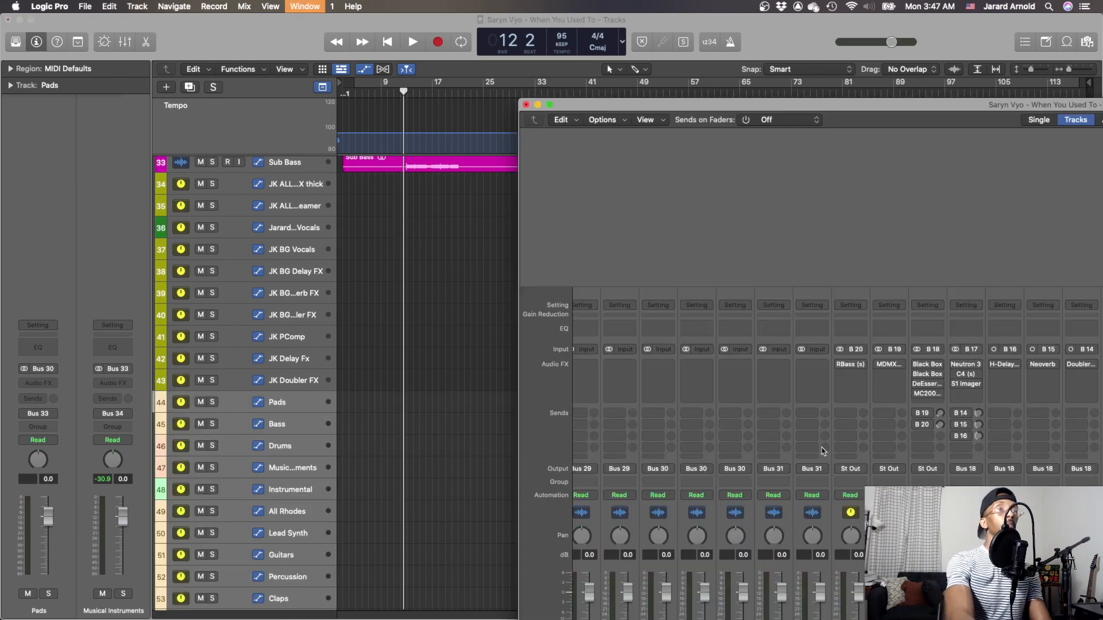
{"action": "mouse_move", "coordinate": [686, 97]}
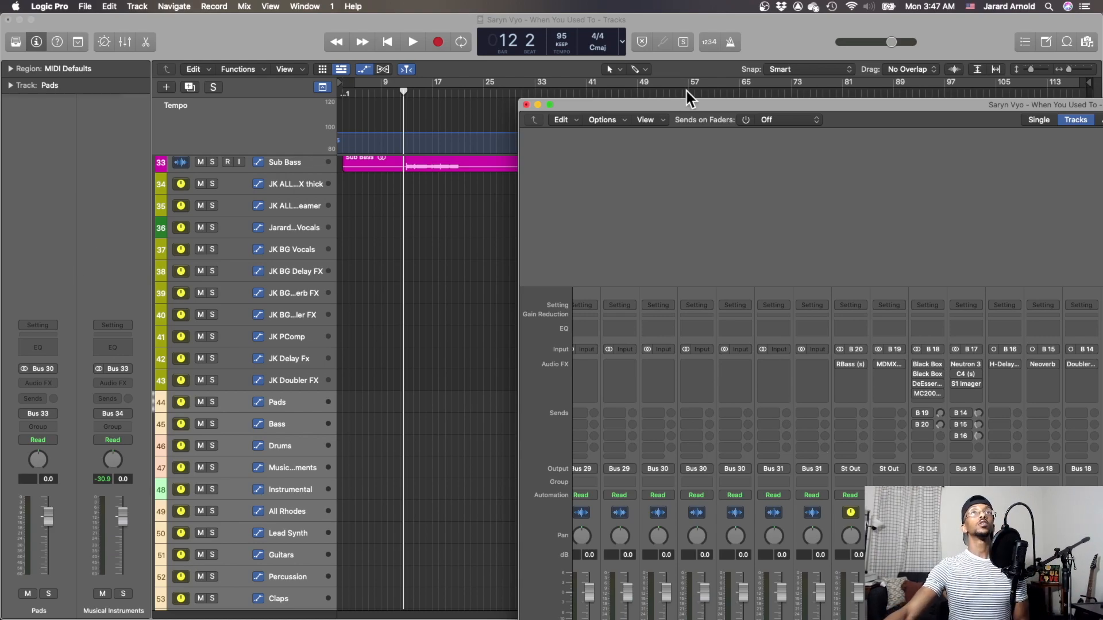
{"action": "left_click", "coordinate": [550, 104]}
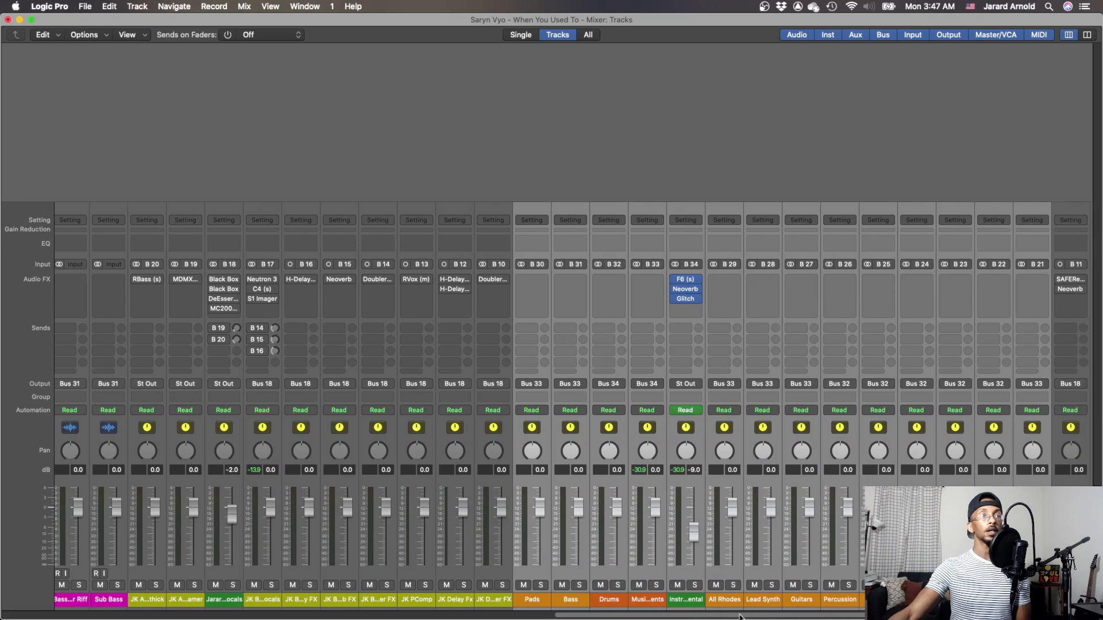
{"action": "scroll", "scroll_direction": "right", "scroll_amount": 3}
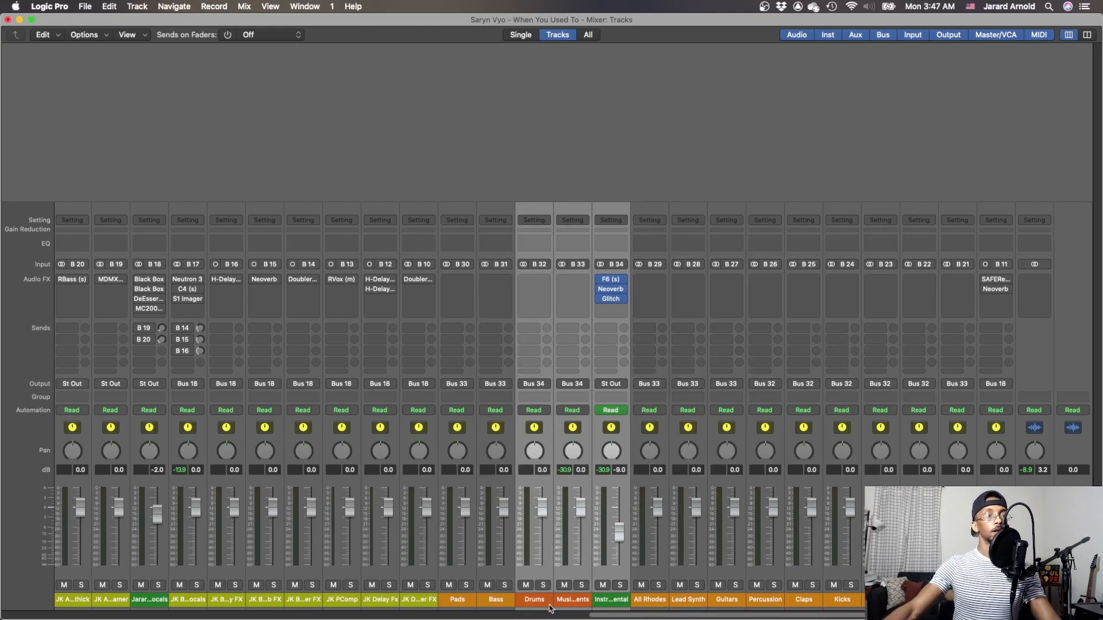
{"action": "mouse_move", "coordinate": [571, 600]}
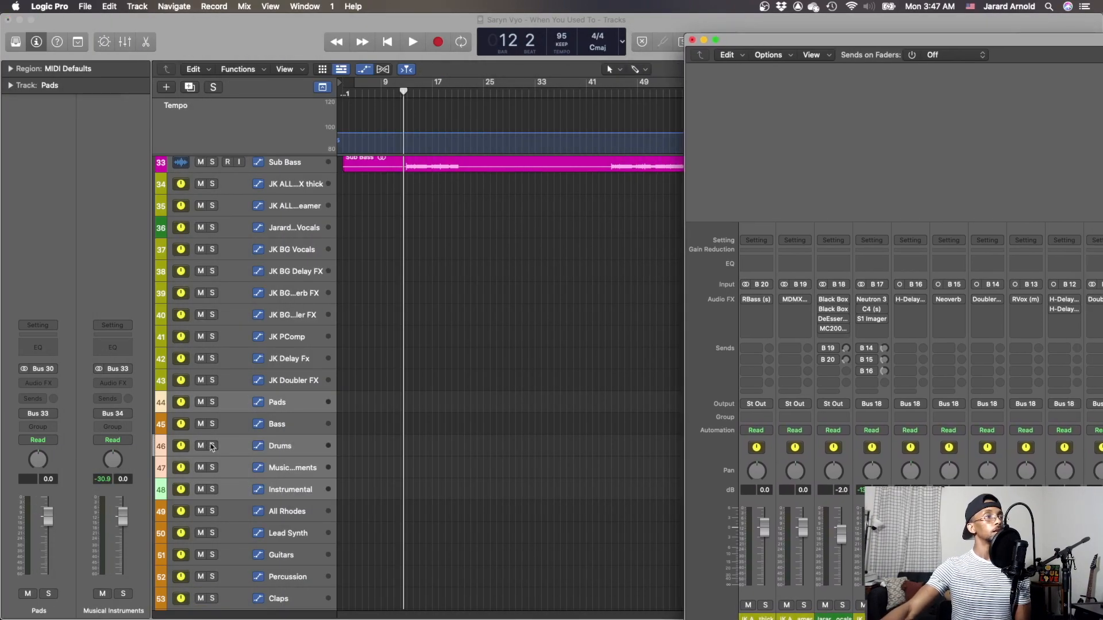
Step: Drag the Drums, Musical Instruments and Instrumental buses below JK Reverb FX
{"action": "left_click", "coordinate": [281, 446]}
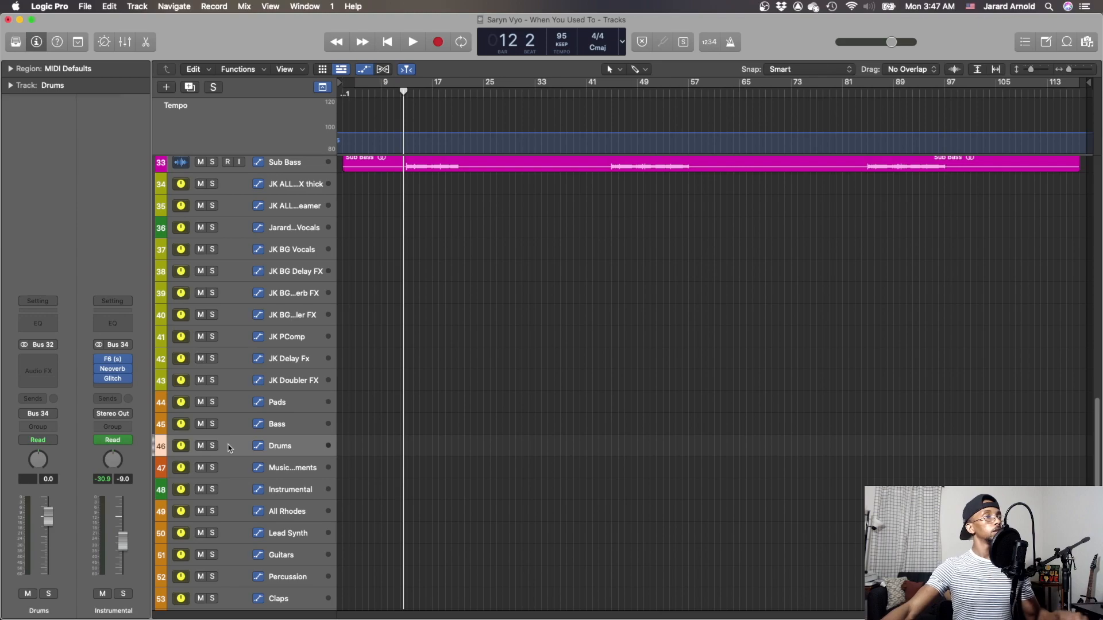
{"action": "mouse_move", "coordinate": [234, 489]}
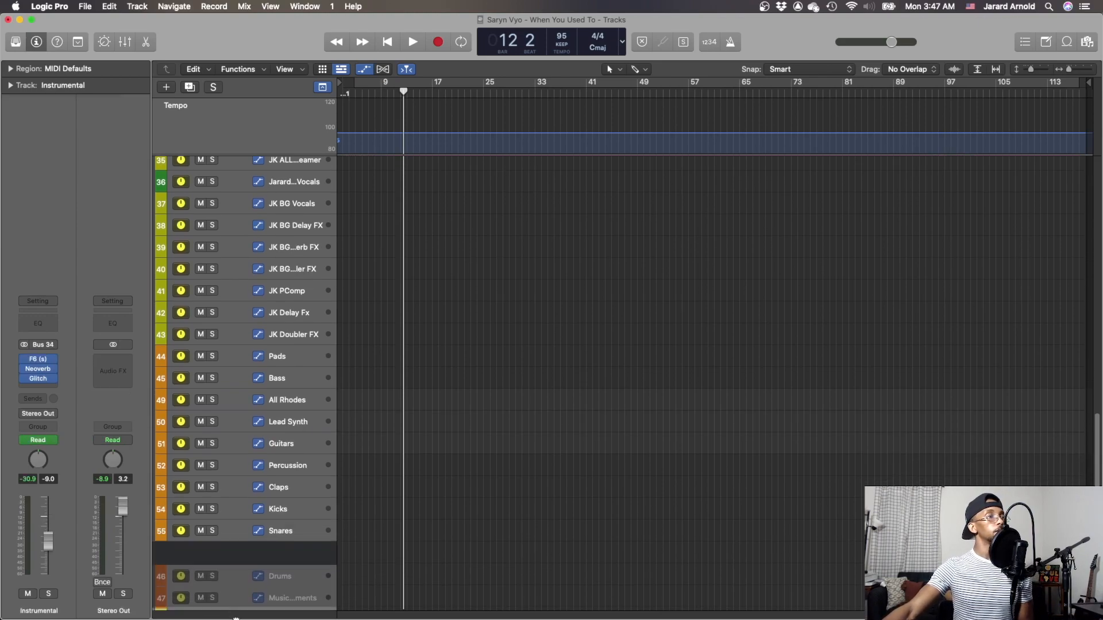
{"action": "scroll", "scroll_direction": "down", "scroll_amount": 3}
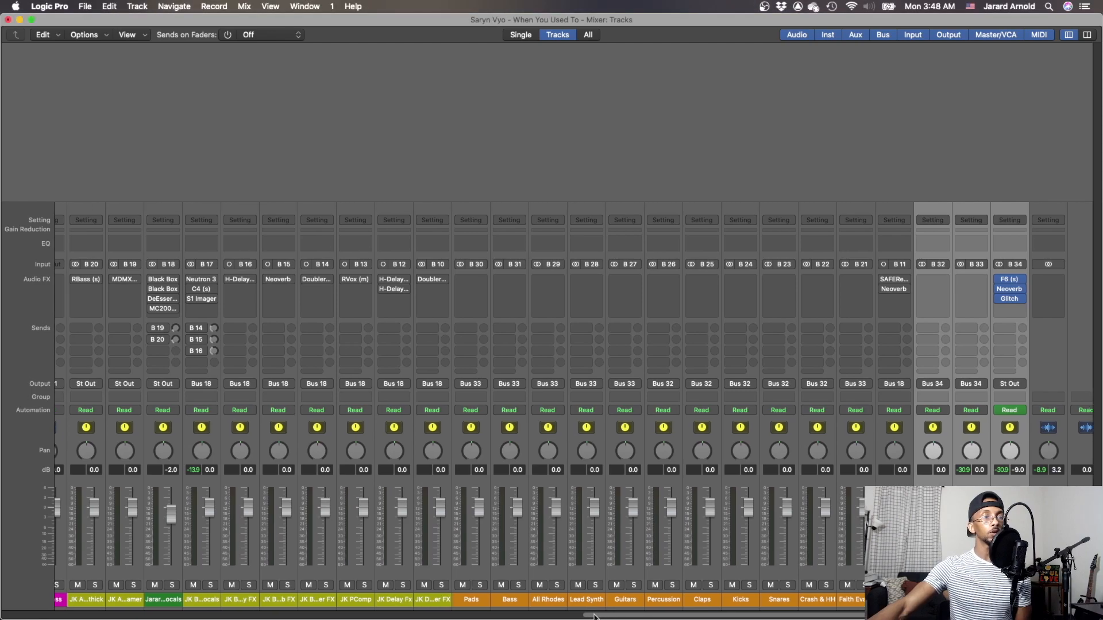
{"action": "scroll", "scroll_direction": "left", "scroll_amount": 3}
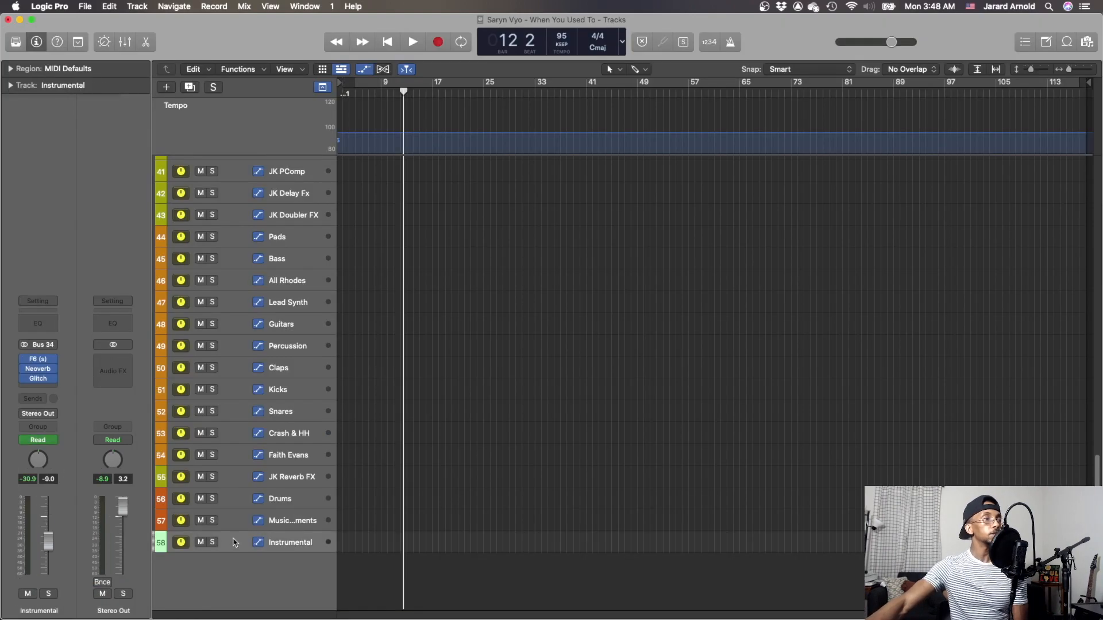
{"action": "mouse_move", "coordinate": [258, 567]}
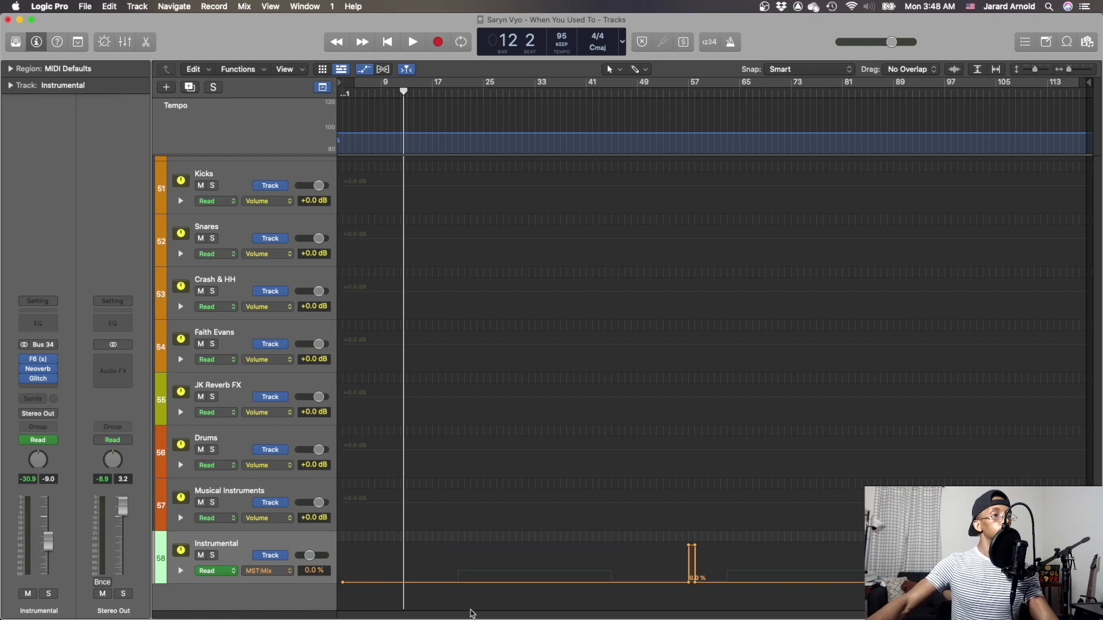
{"action": "mouse_move", "coordinate": [471, 295]}
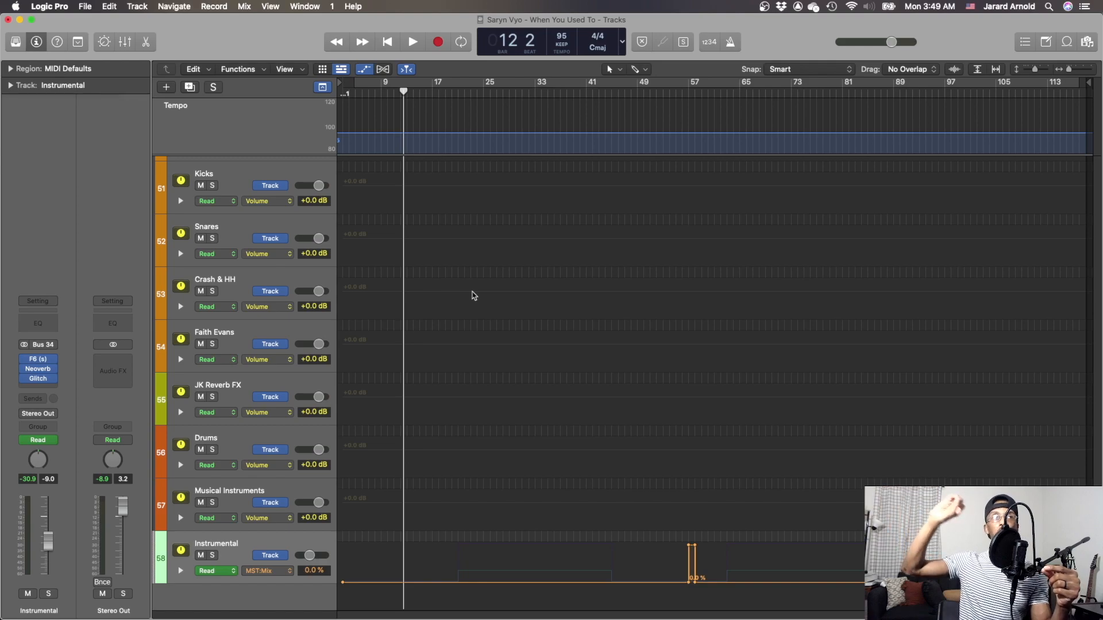
{"action": "mouse_move", "coordinate": [333, 180]}
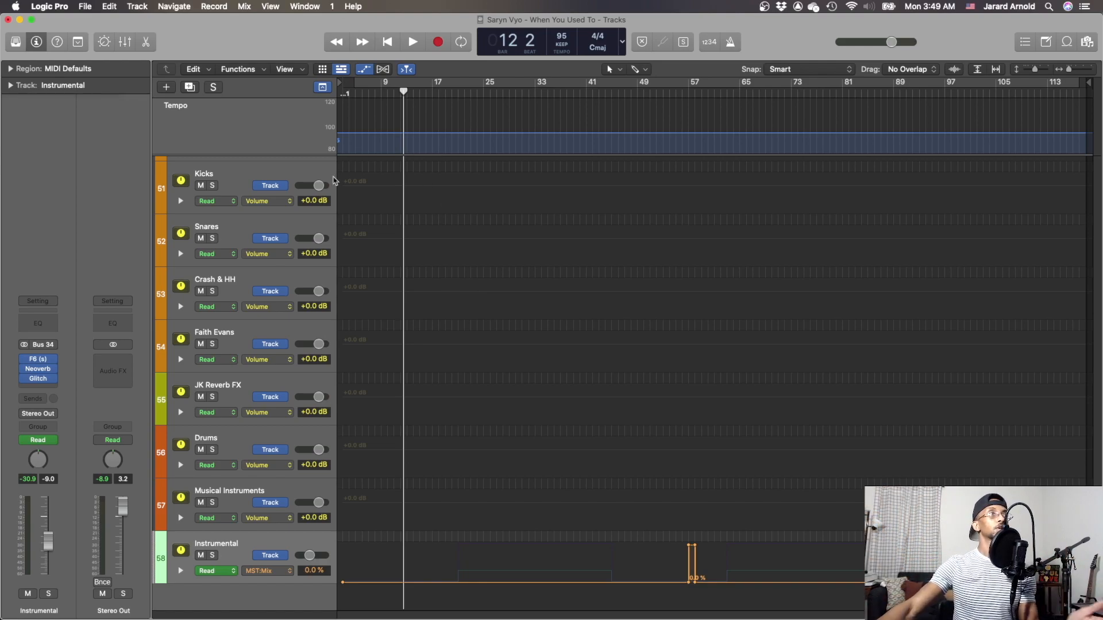
{"action": "mouse_move", "coordinate": [485, 549]}
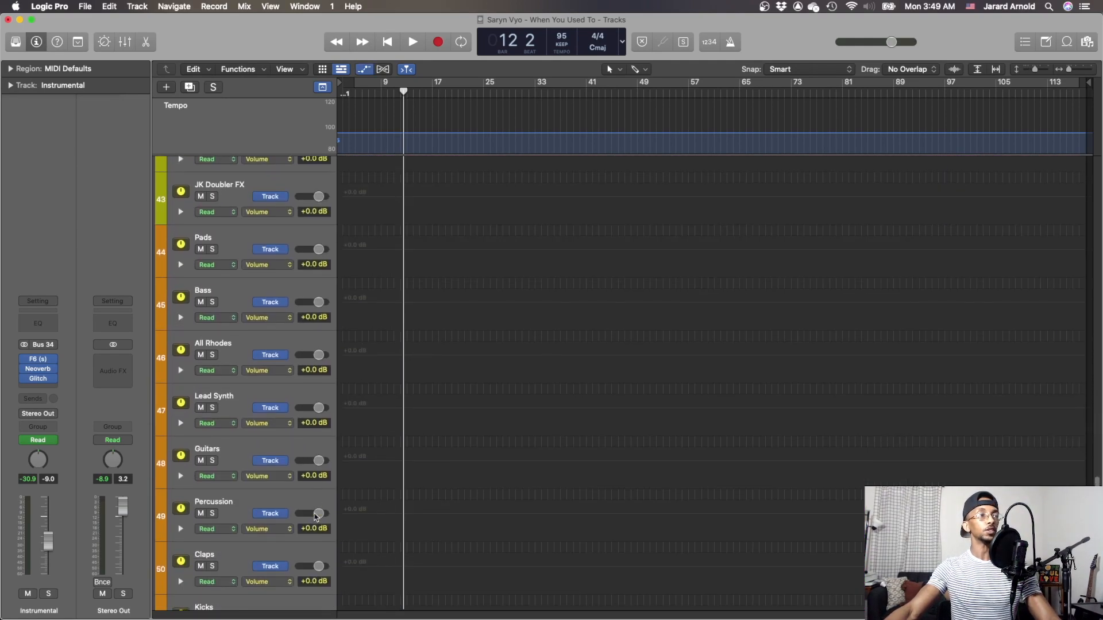
Step: Scroll back up the track list to Sub Bass, the JK vocal buses and Pads
{"action": "scroll", "scroll_direction": "up", "scroll_amount": 3}
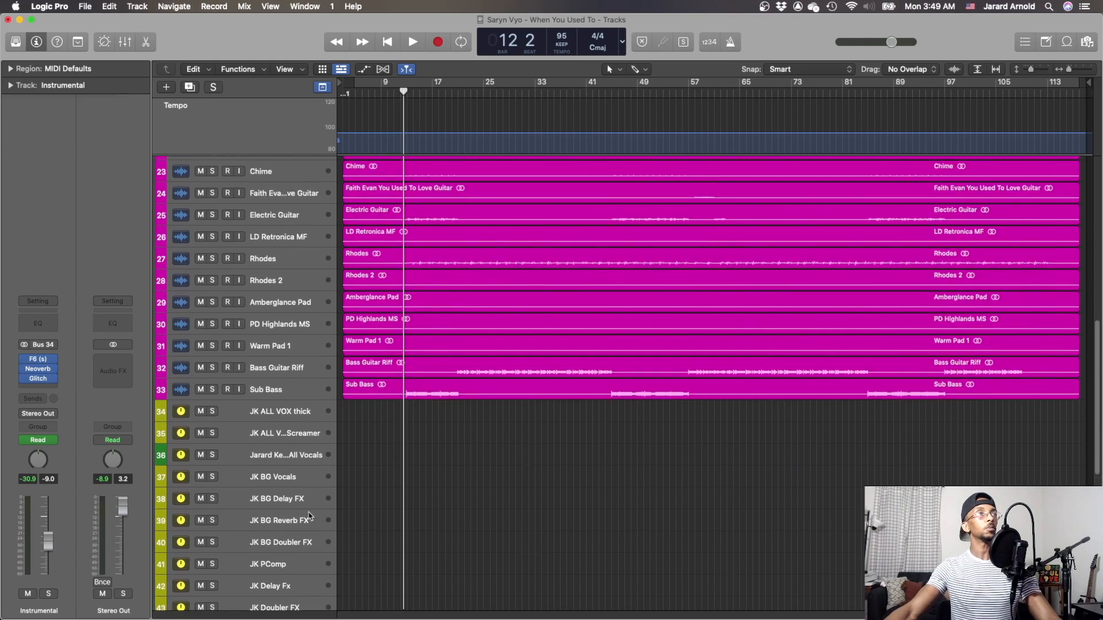
{"action": "scroll", "scroll_direction": "up", "scroll_amount": 3}
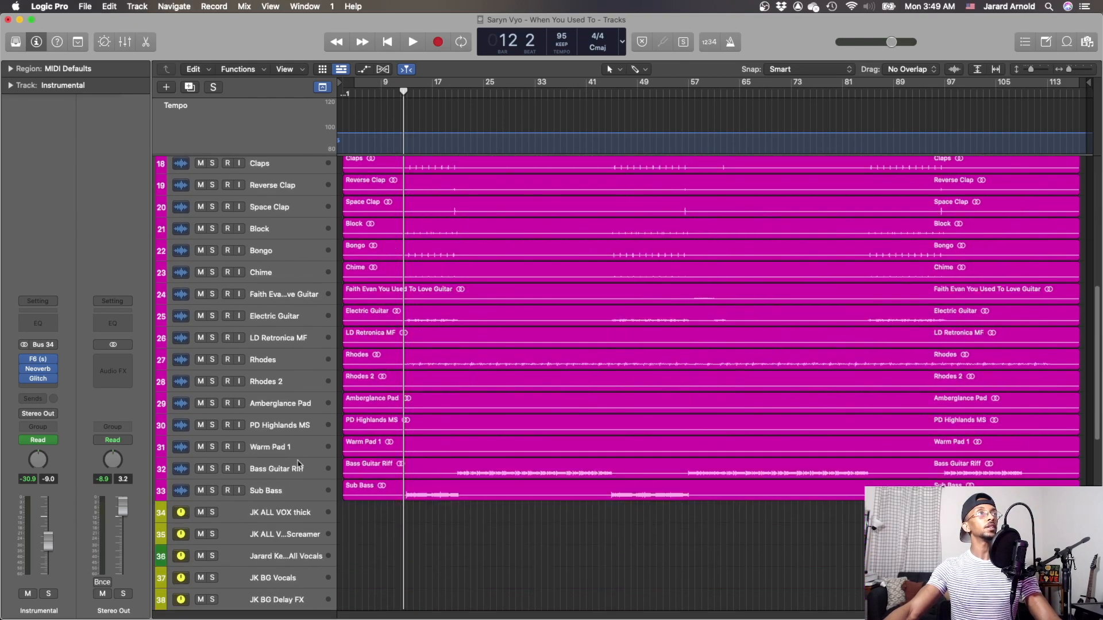
{"action": "scroll", "scroll_direction": "down", "scroll_amount": 3}
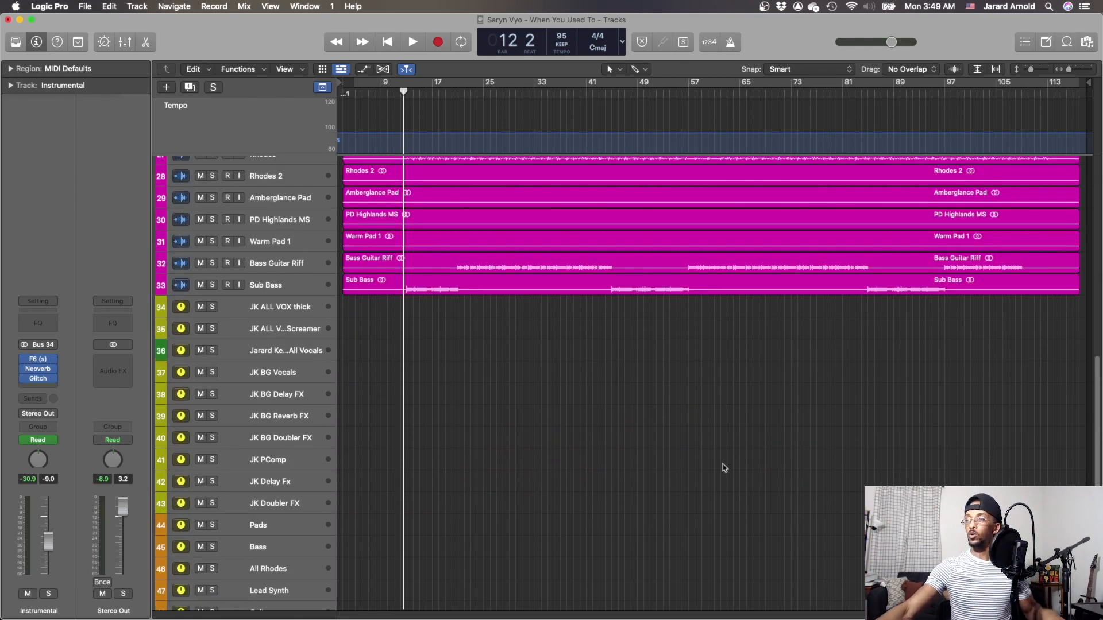